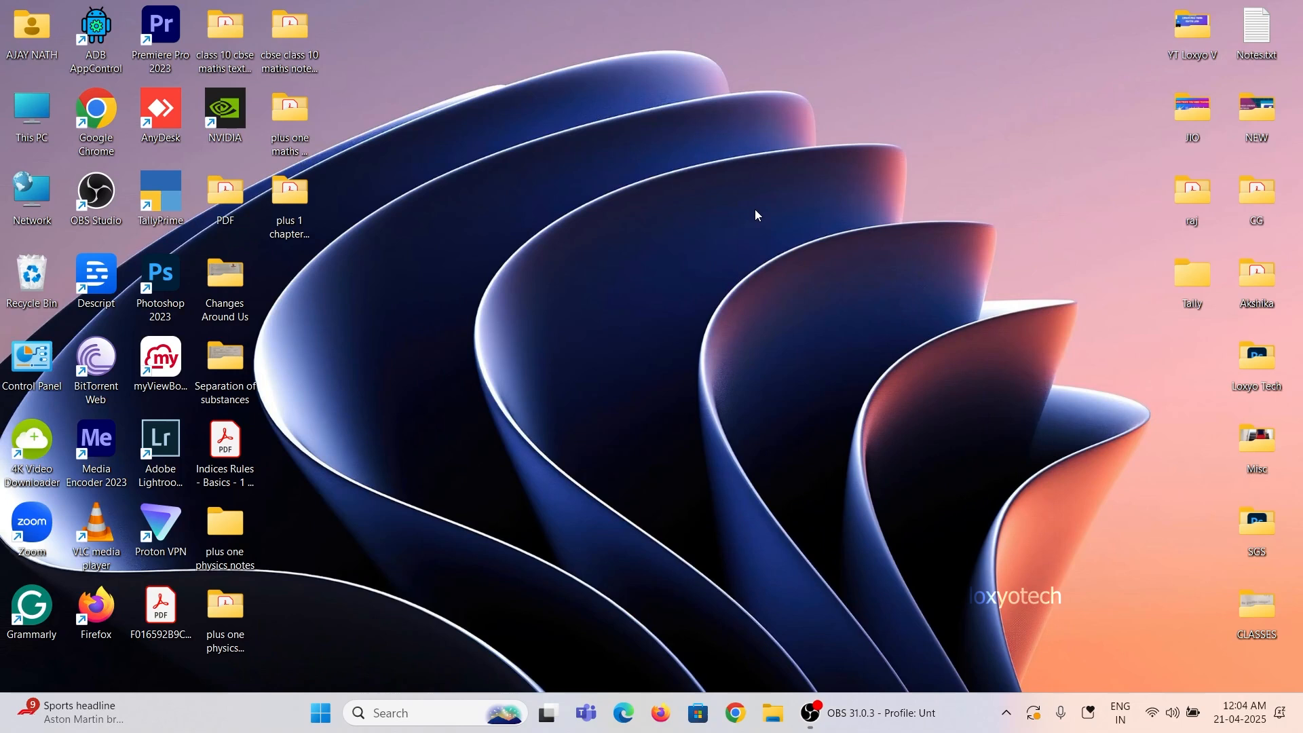
{"action": "mouse_move", "coordinate": [771, 565]}
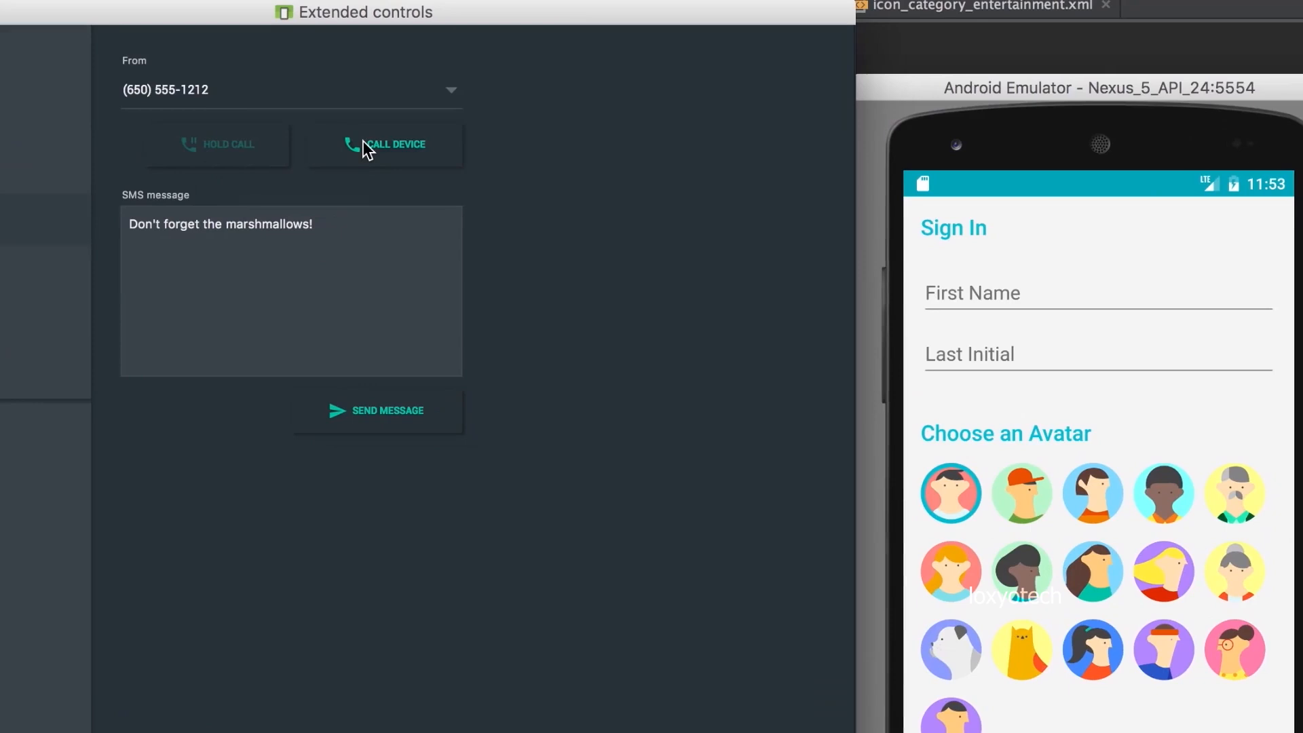
Step: Accept the Android Studio Meerkat license terms and download the Windows installer from Chrome
{"action": "left_click", "coordinate": [384, 144]}
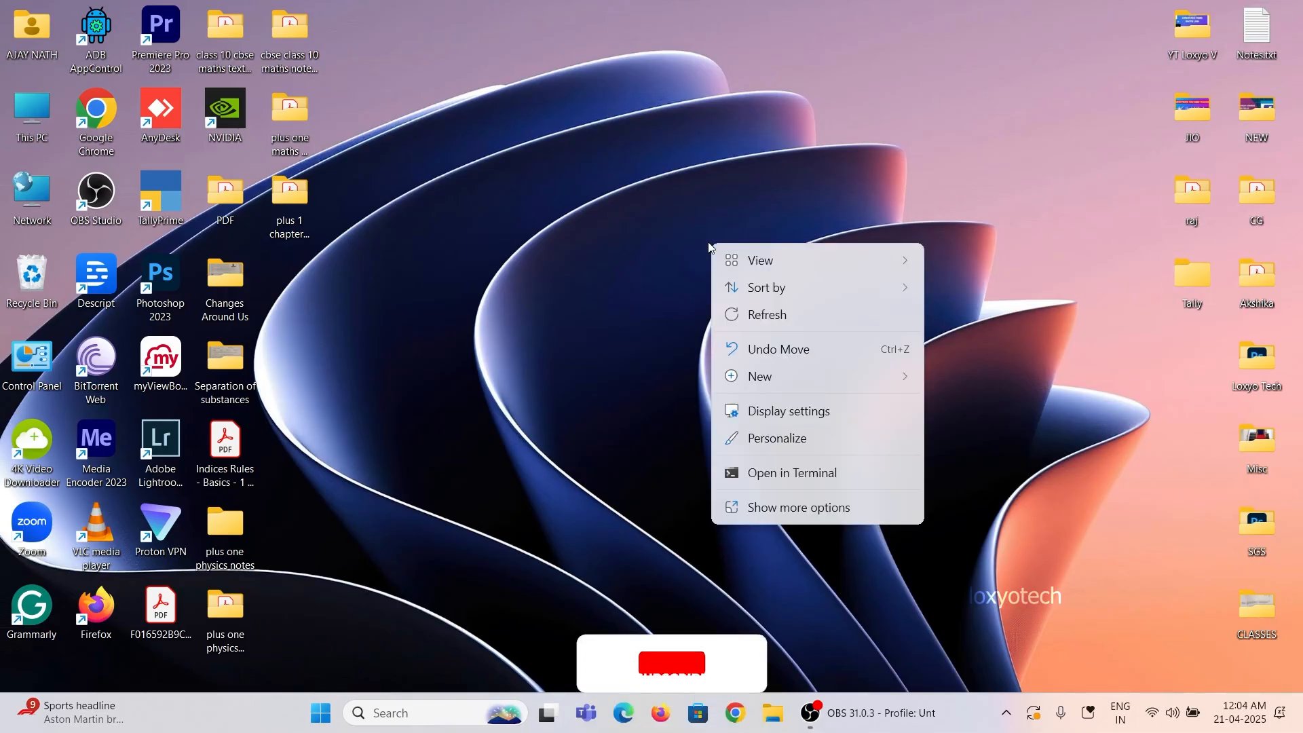
{"action": "left_click", "coordinate": [445, 653]}
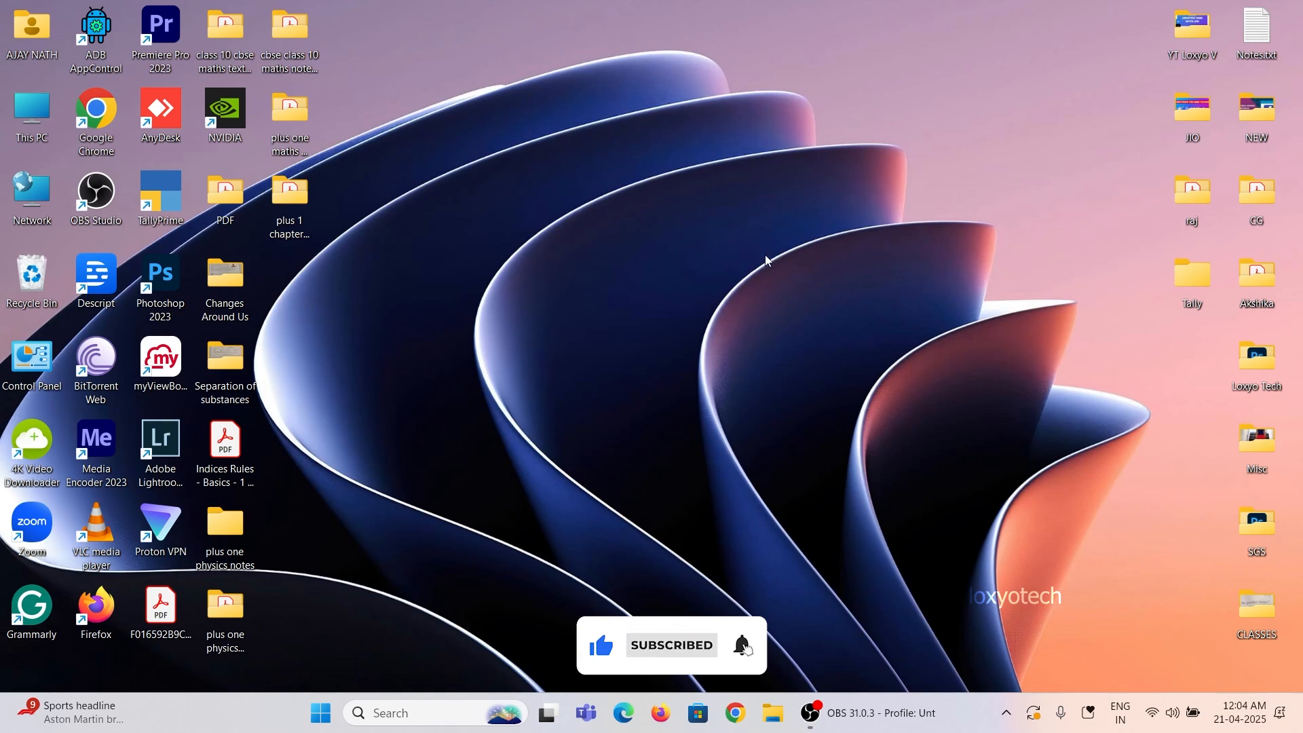
{"action": "mouse_move", "coordinate": [715, 280]}
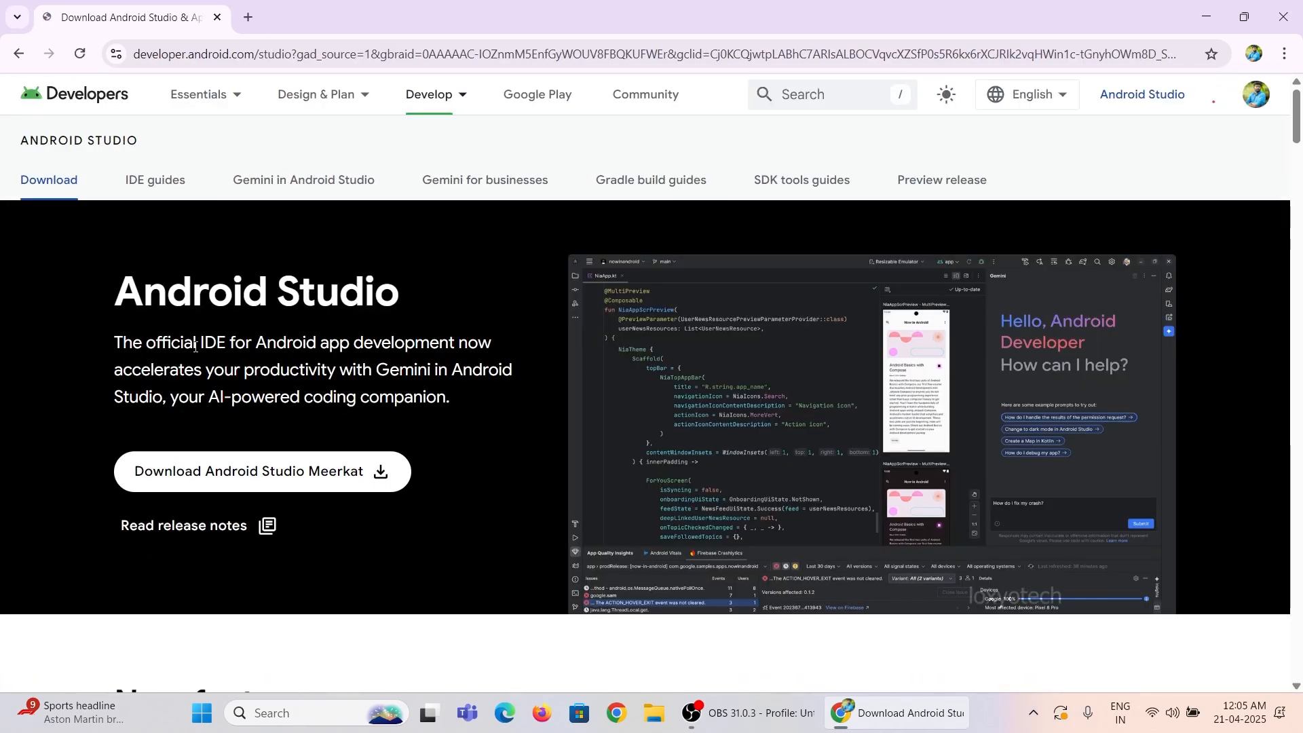
{"action": "left_click", "coordinate": [246, 471]}
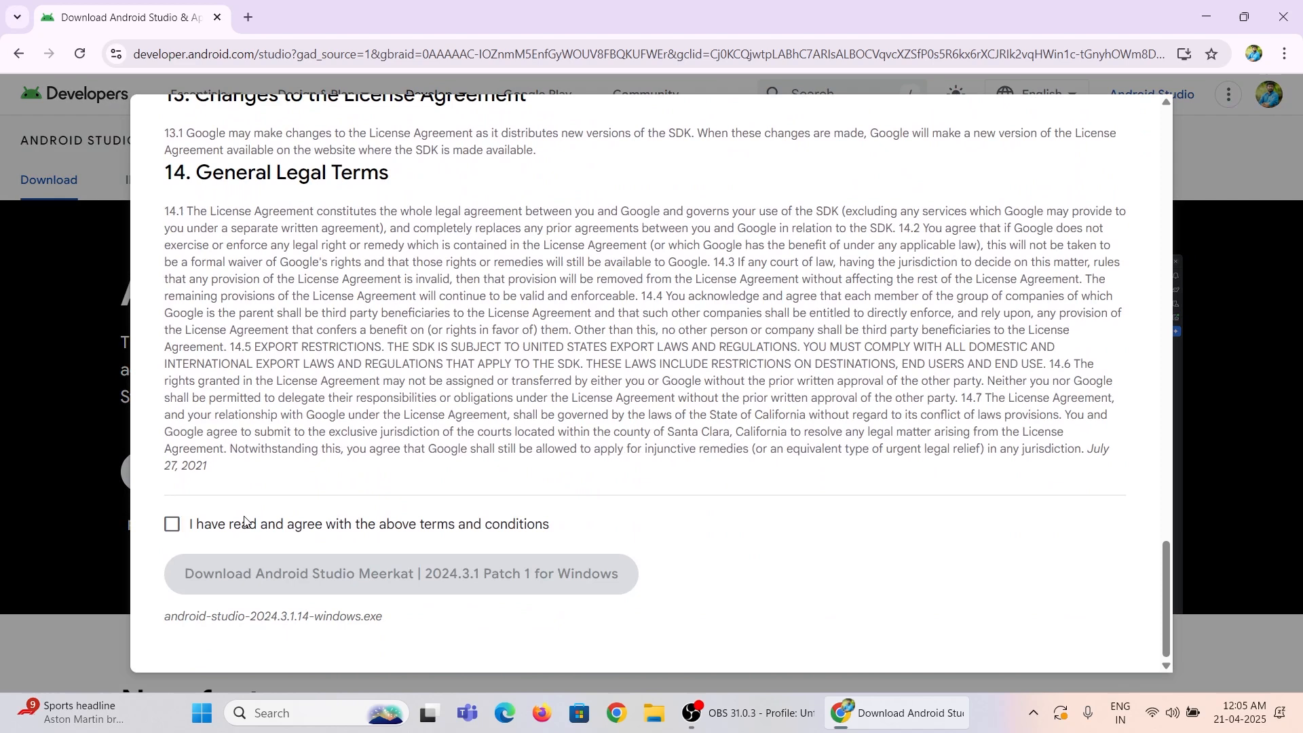
{"action": "left_click", "coordinate": [171, 523]}
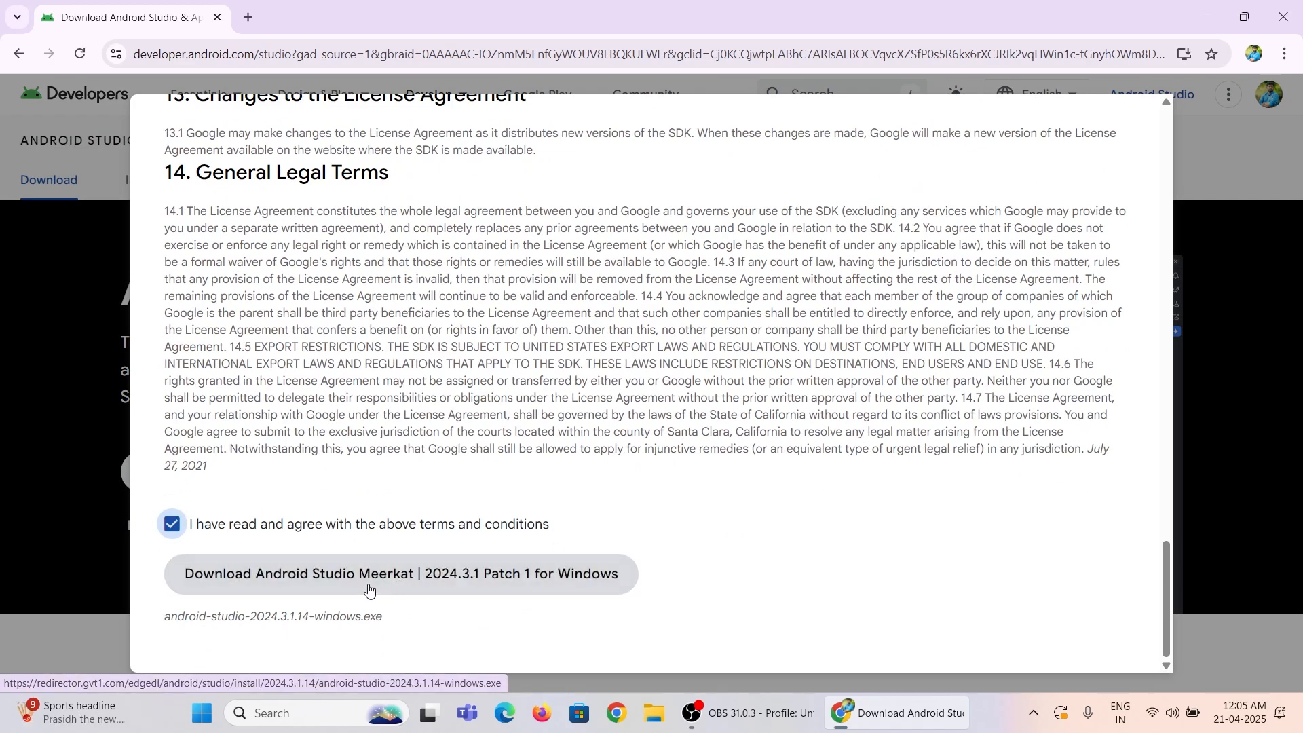
{"action": "left_click", "coordinate": [401, 572]}
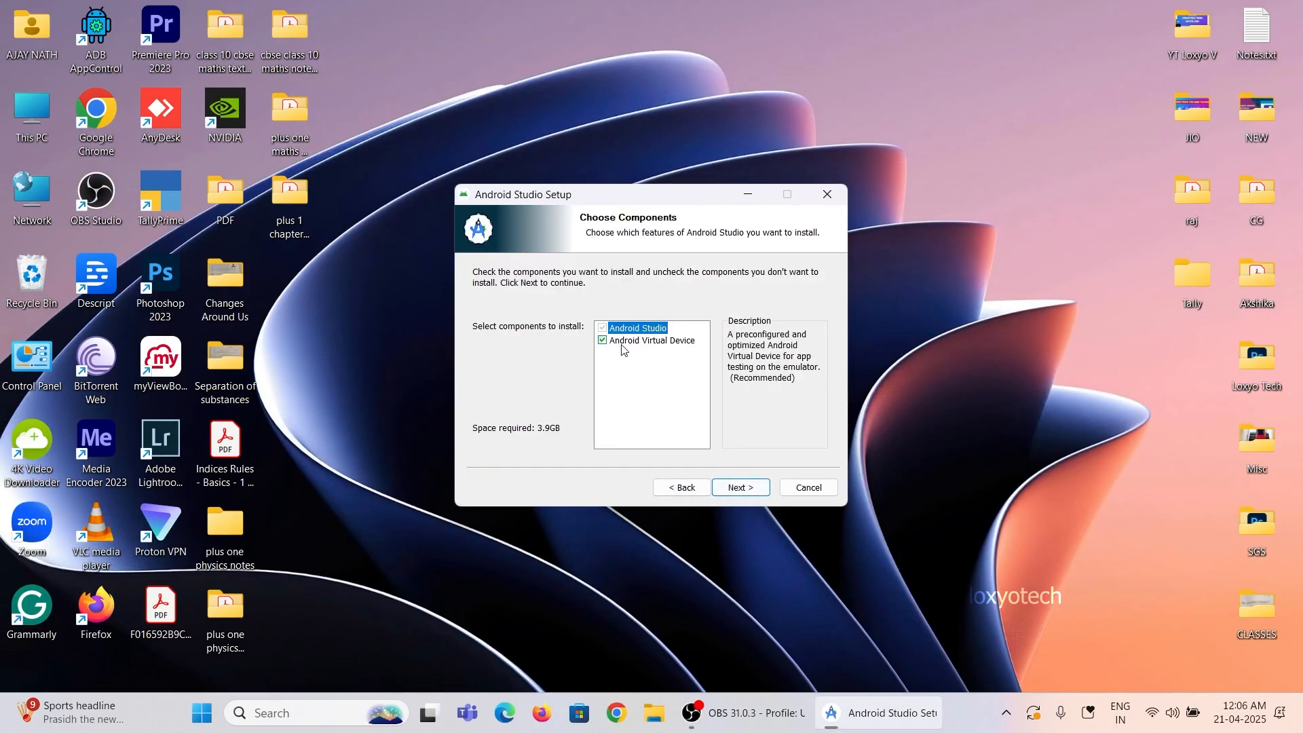
Step: Install with the Android Virtual Device component kept, then finish setup with 'Start Android Studio' ticked
{"action": "left_click", "coordinate": [738, 487]}
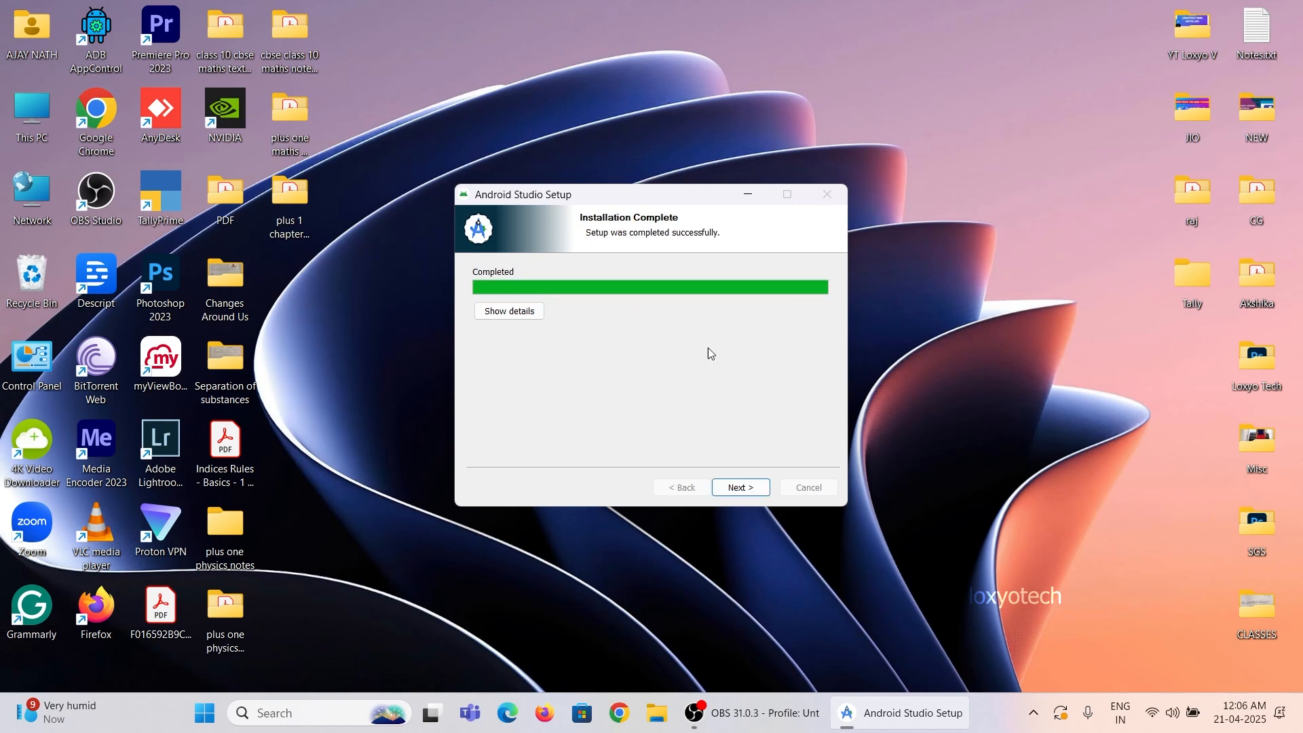
{"action": "left_click", "coordinate": [738, 487]}
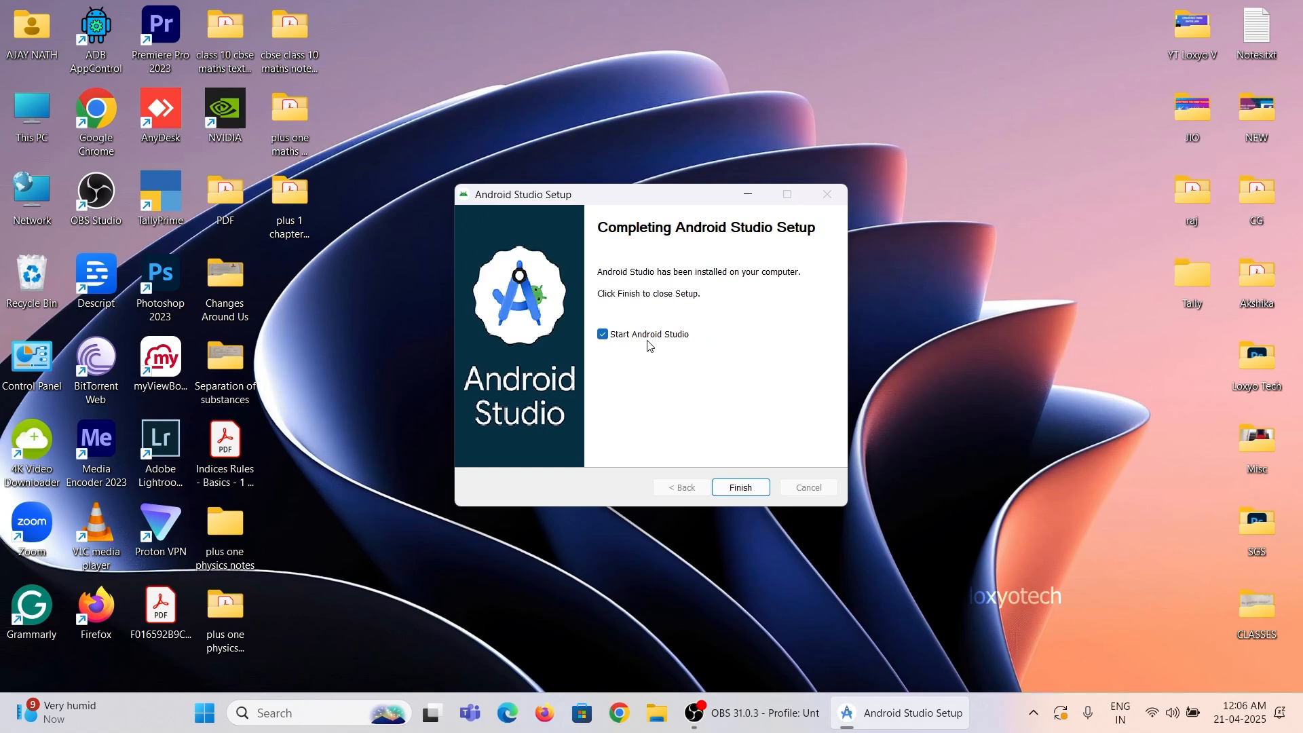
{"action": "left_click", "coordinate": [738, 487]}
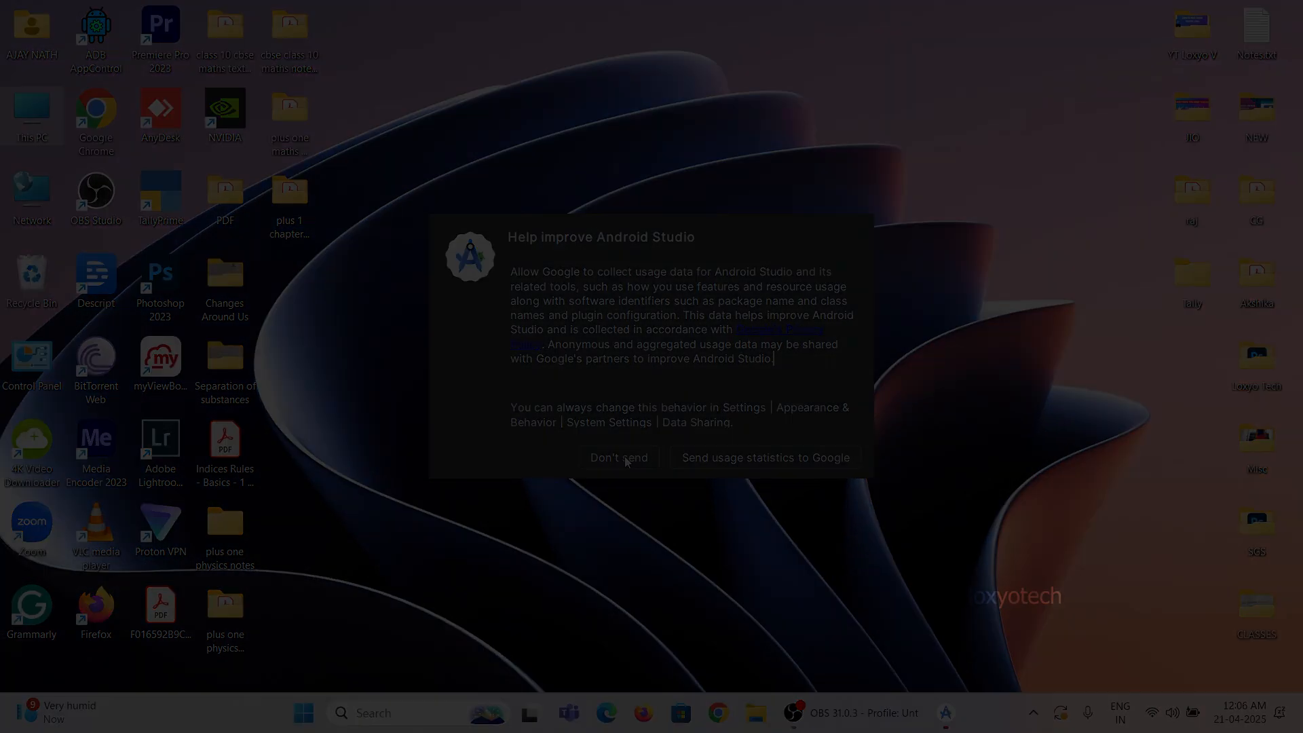
Step: Choose Don't send, keep the Standard install type, accept the SDK licenses and start the component download
{"action": "left_click", "coordinate": [619, 457]}
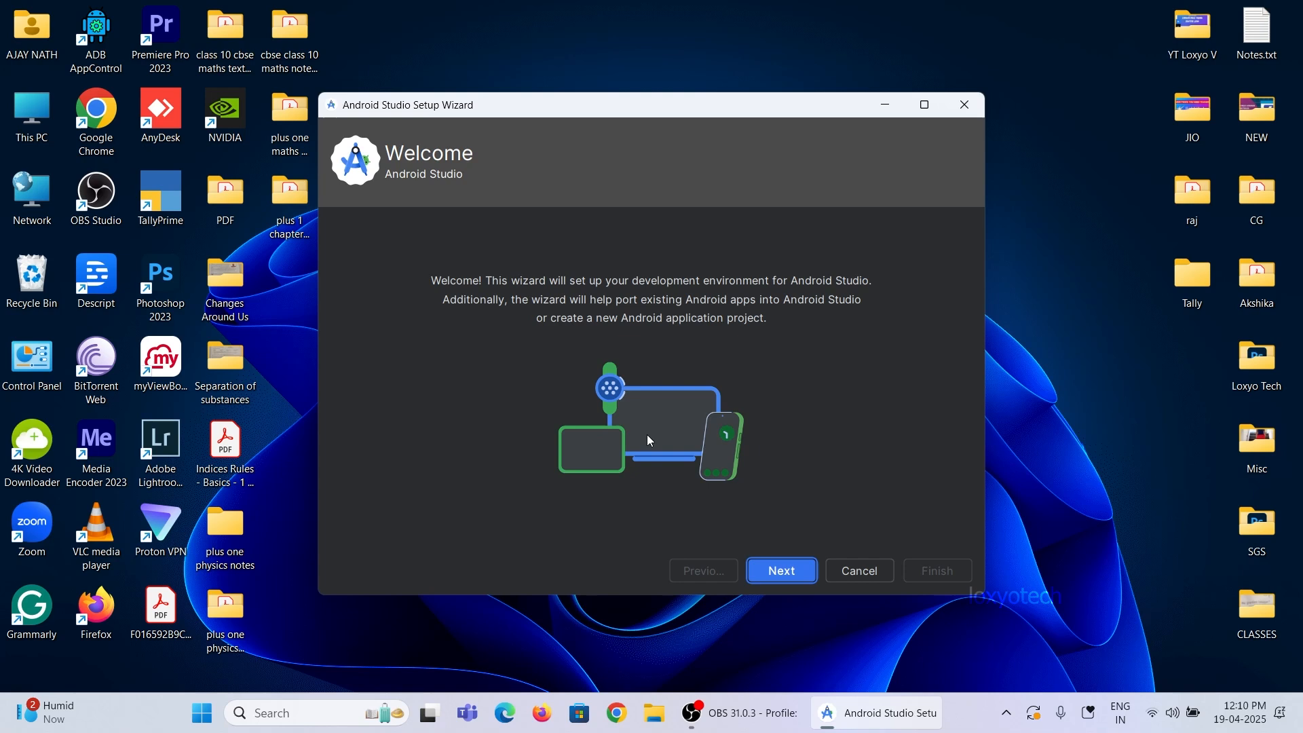
{"action": "left_click", "coordinate": [779, 570]}
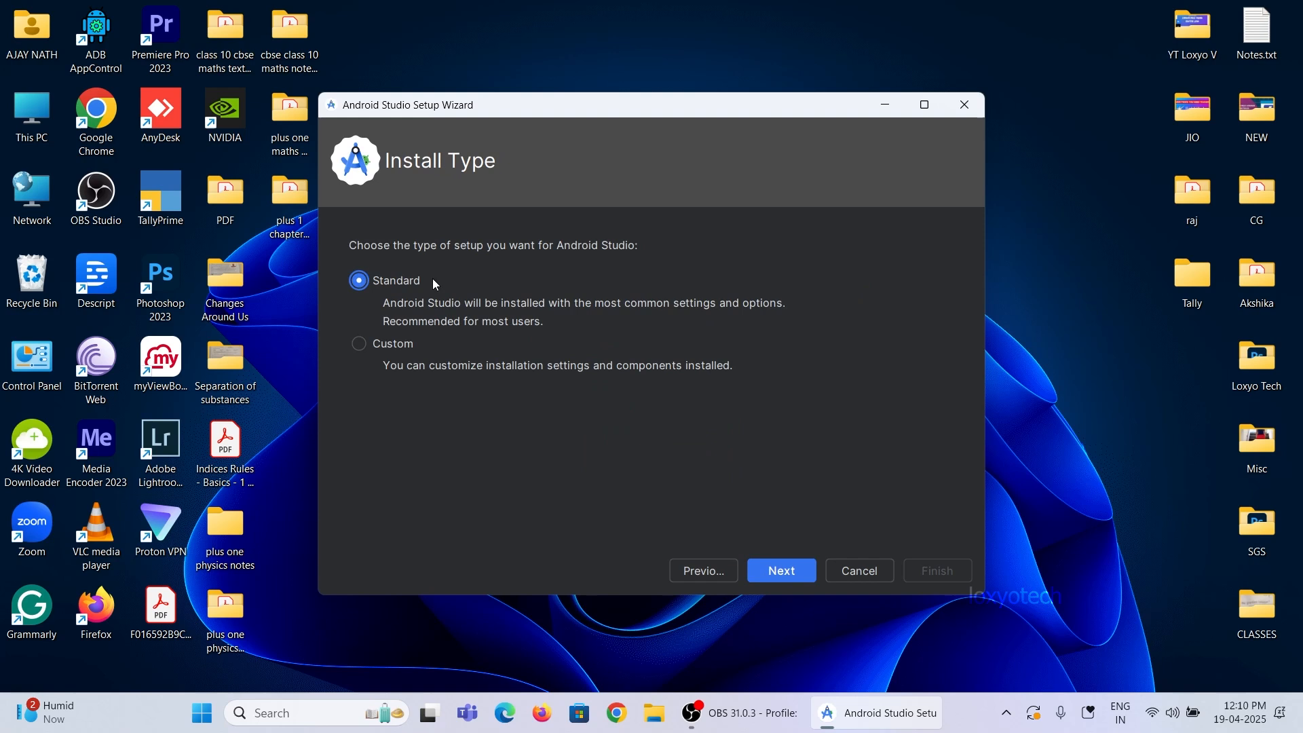
{"action": "left_click", "coordinate": [779, 570]}
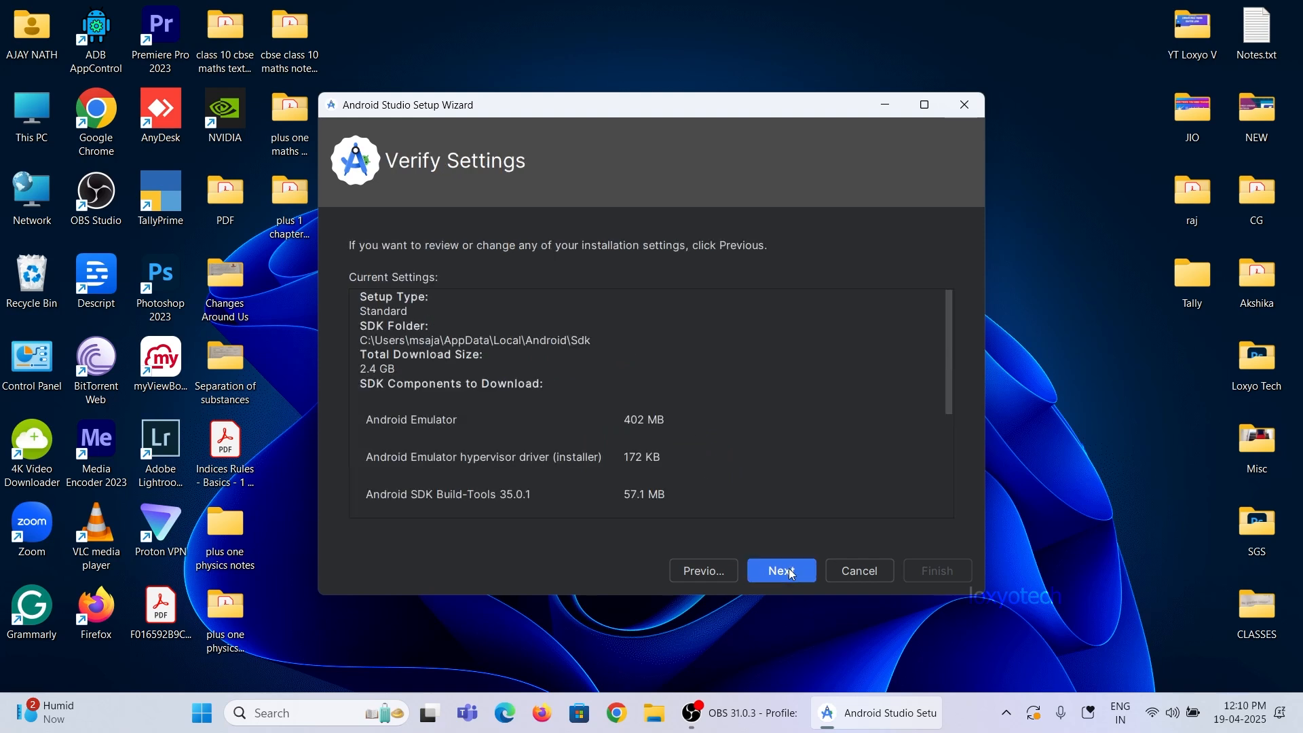
{"action": "scroll", "scroll_direction": "down", "scroll_amount": 3}
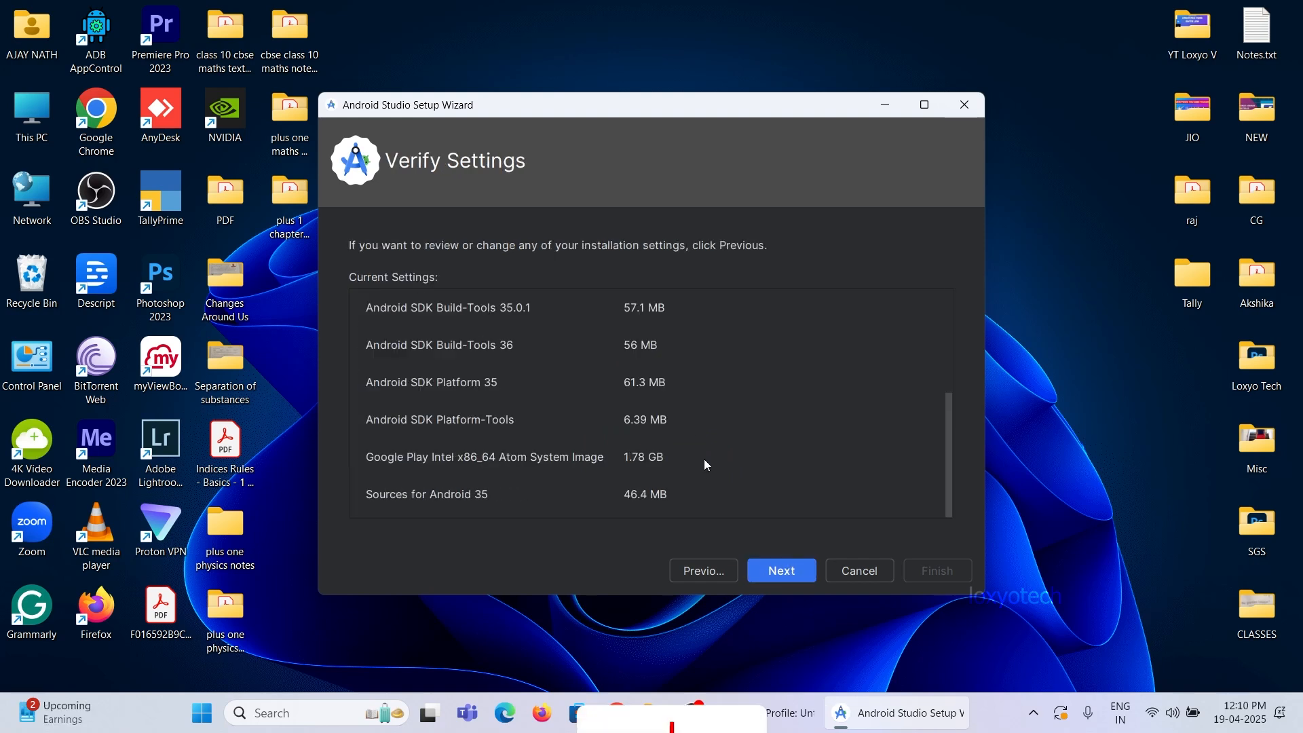
{"action": "left_click", "coordinate": [779, 570]}
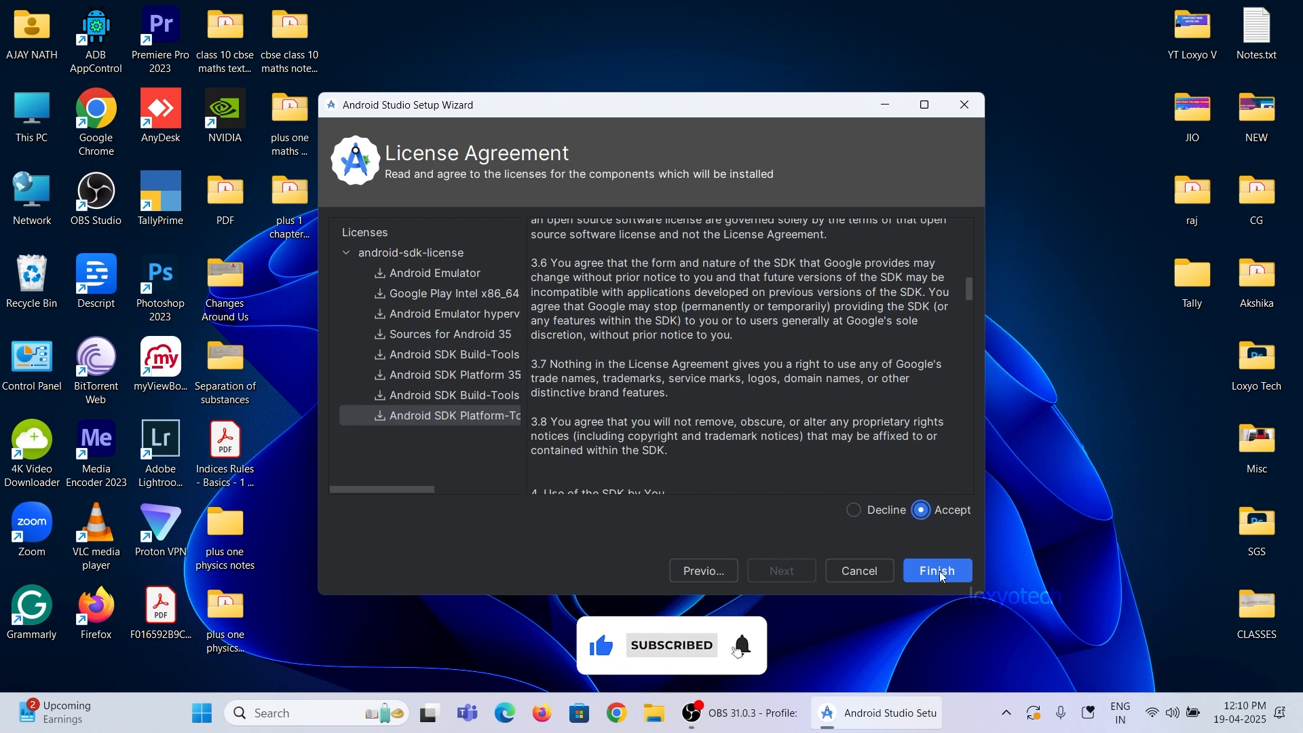
{"action": "left_click", "coordinate": [936, 570]}
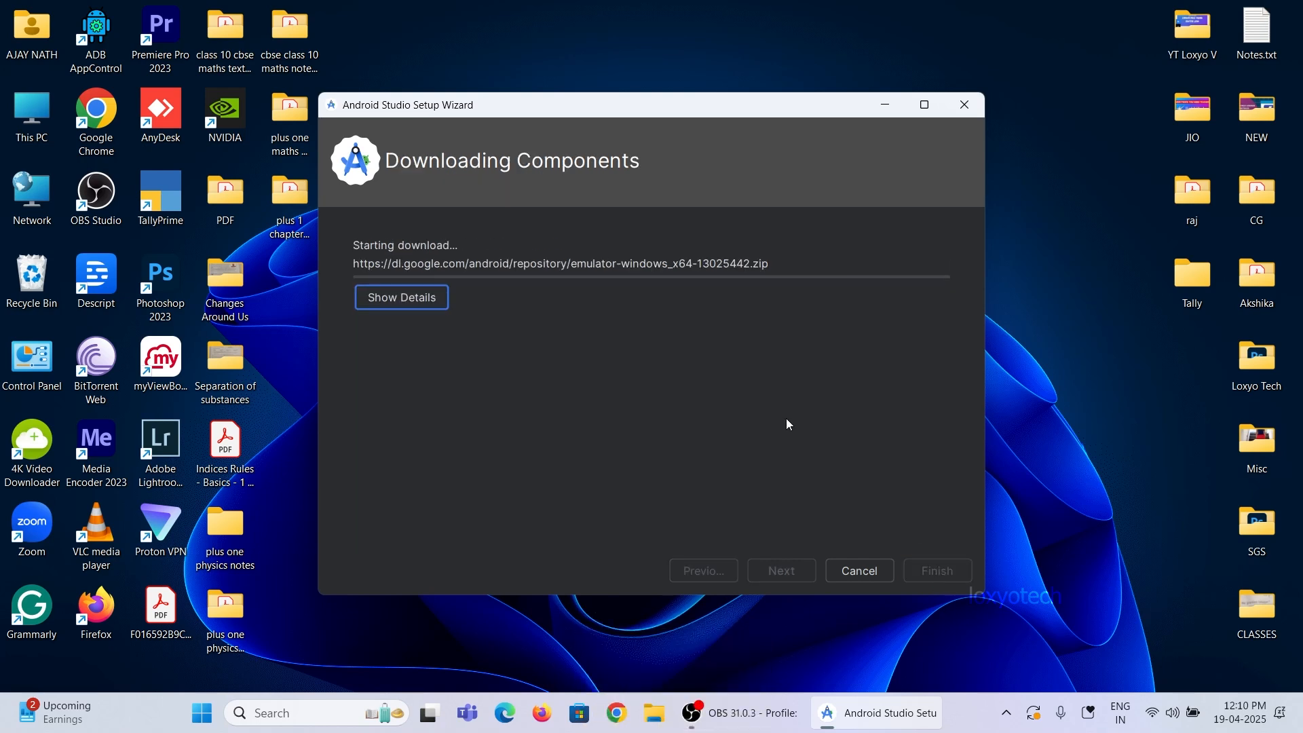
Step: Watch the download log until the Medium Phone API 36 device is created, then finish the wizard
{"action": "left_click", "coordinate": [400, 297]}
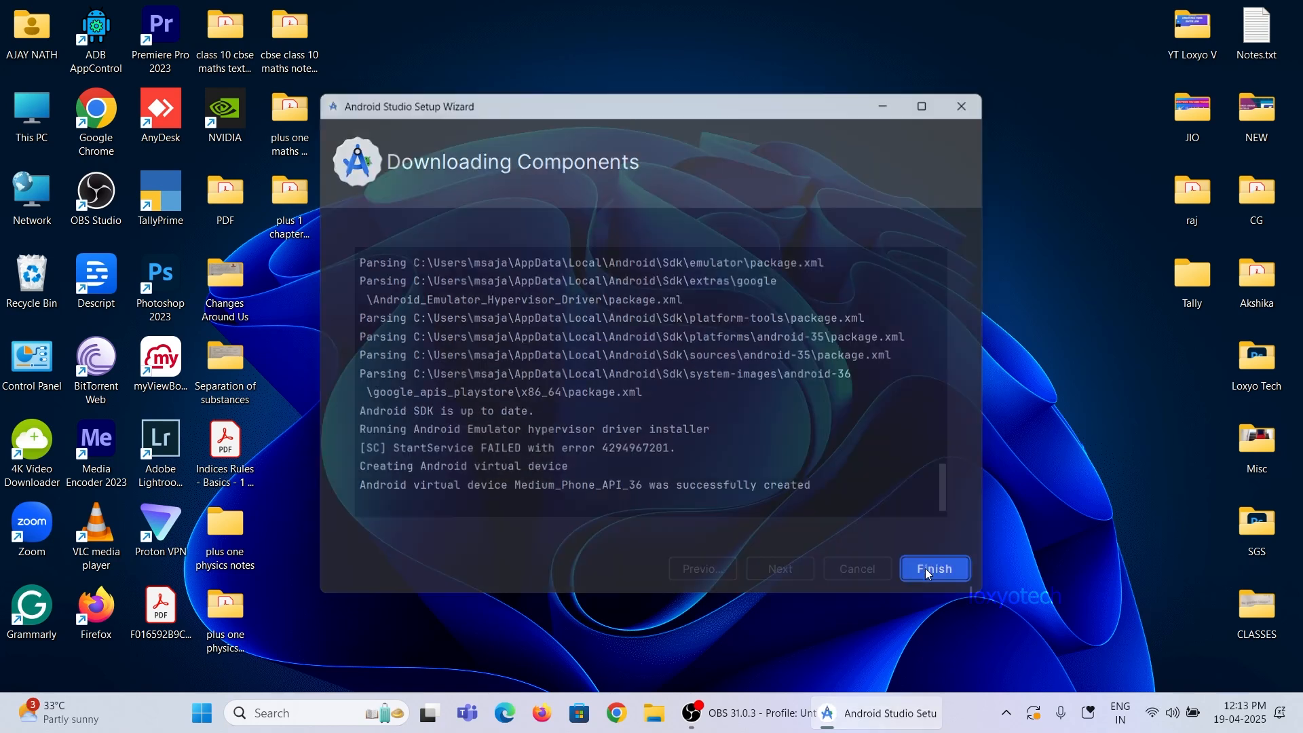
{"action": "left_click", "coordinate": [934, 569]}
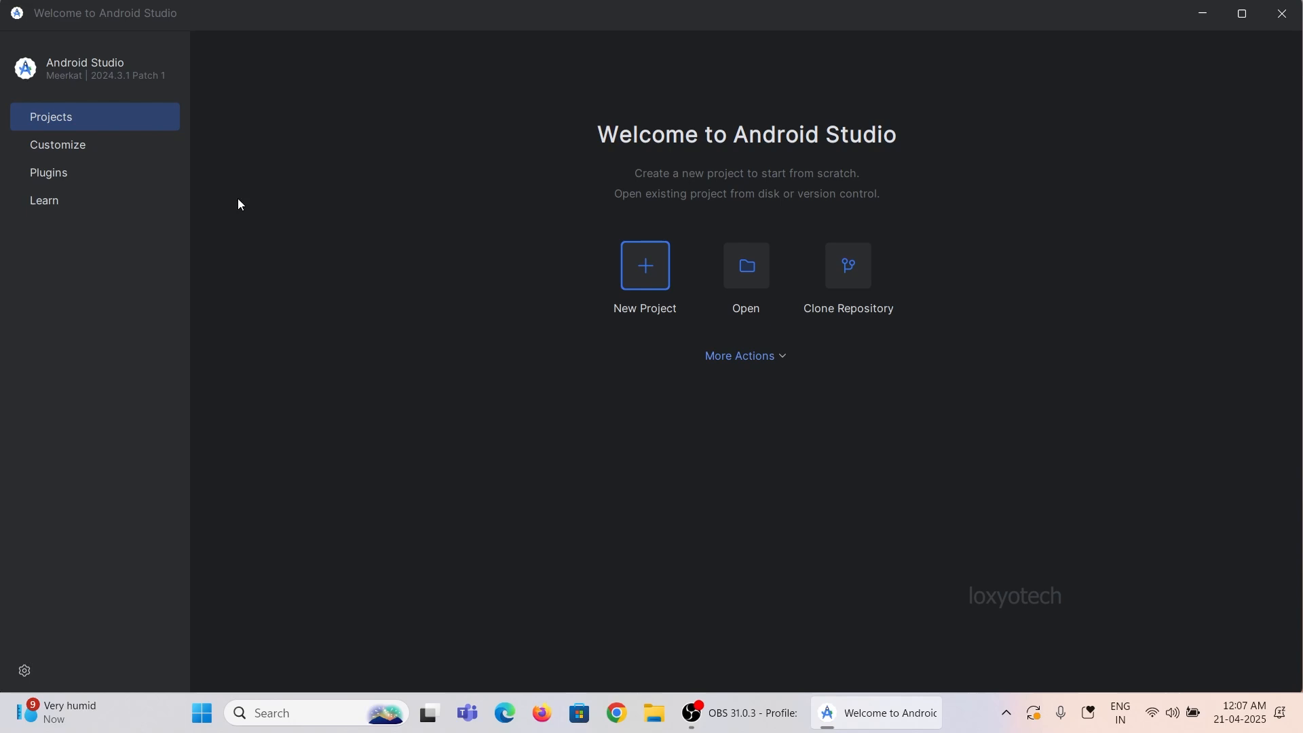
Step: Cancel out of the new-project template chooser and expand More Actions on the welcome screen
{"action": "left_click", "coordinate": [643, 277]}
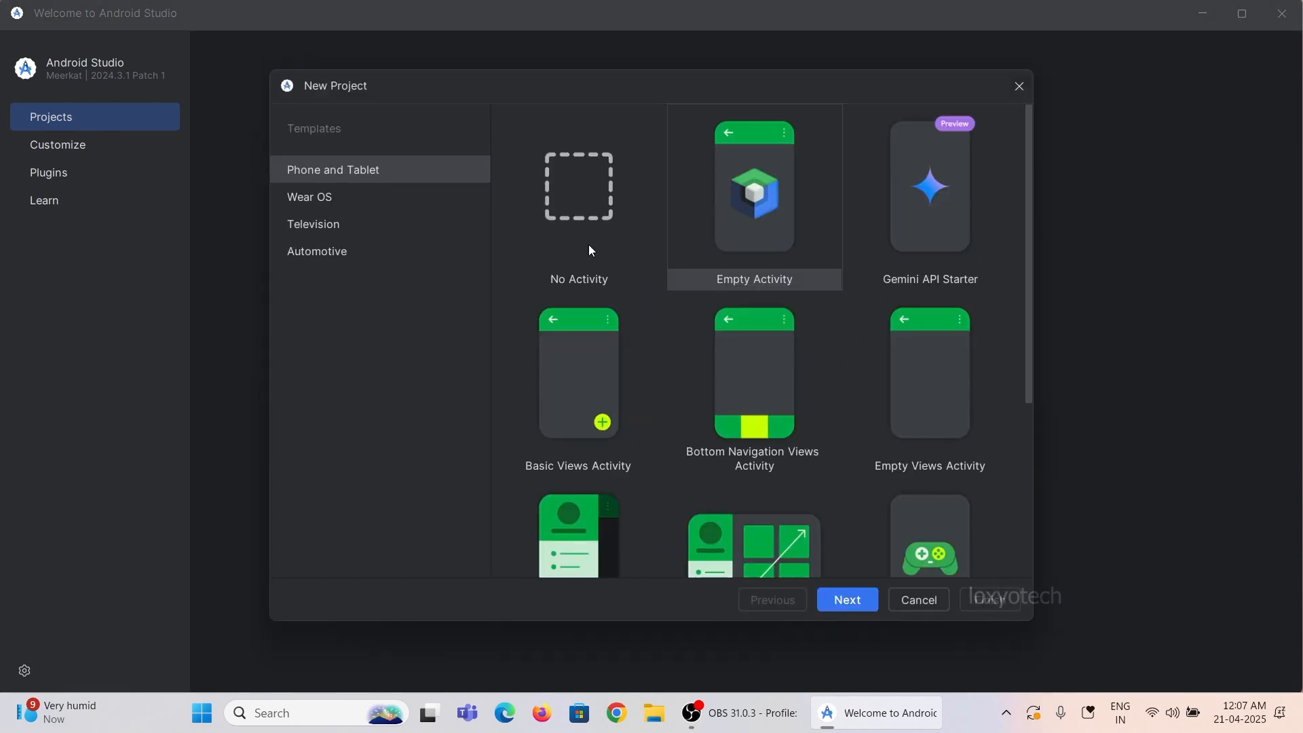
{"action": "left_click", "coordinate": [917, 598]}
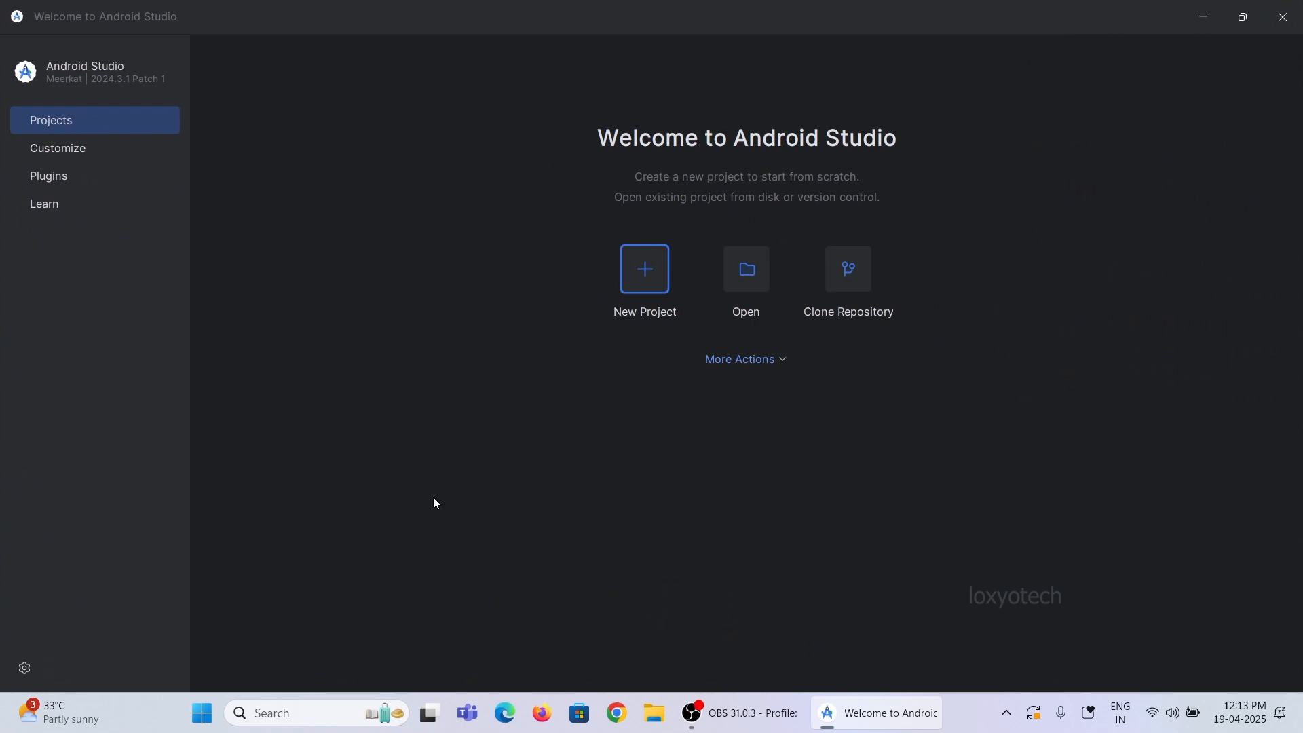
{"action": "mouse_move", "coordinate": [747, 448]}
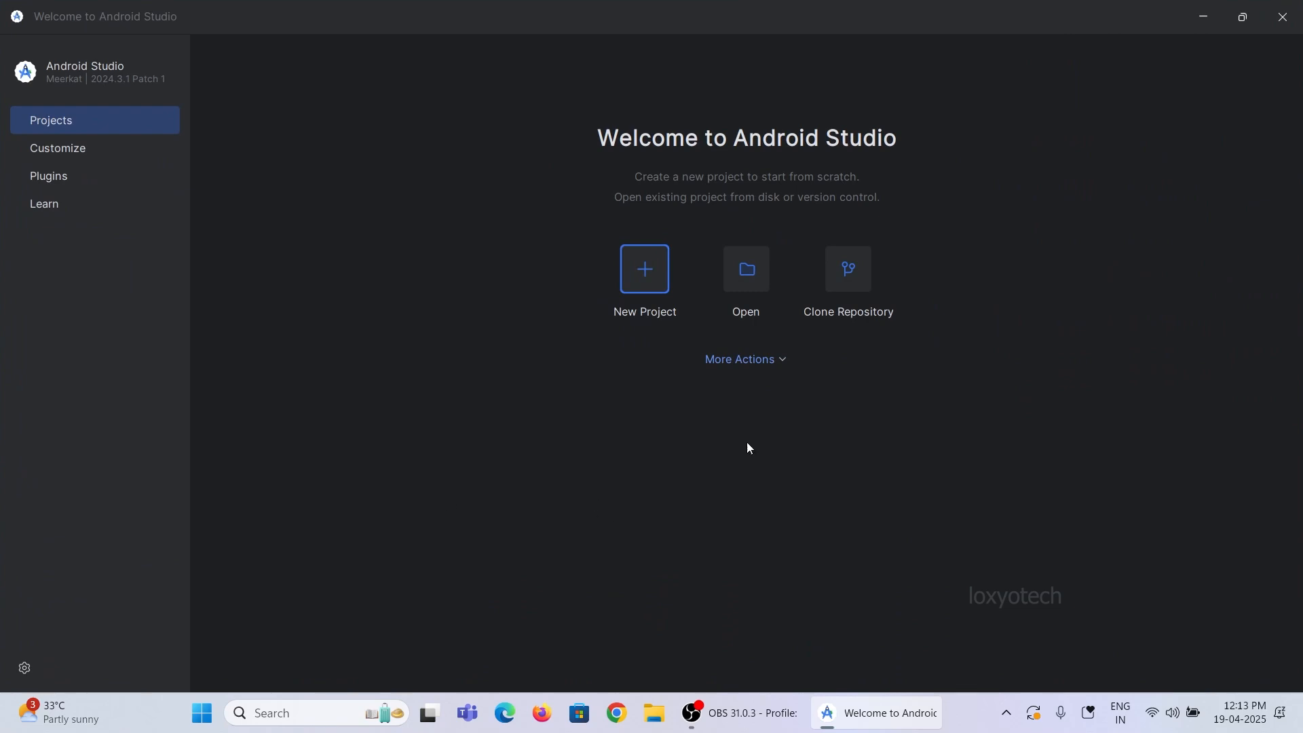
{"action": "left_click", "coordinate": [743, 359]}
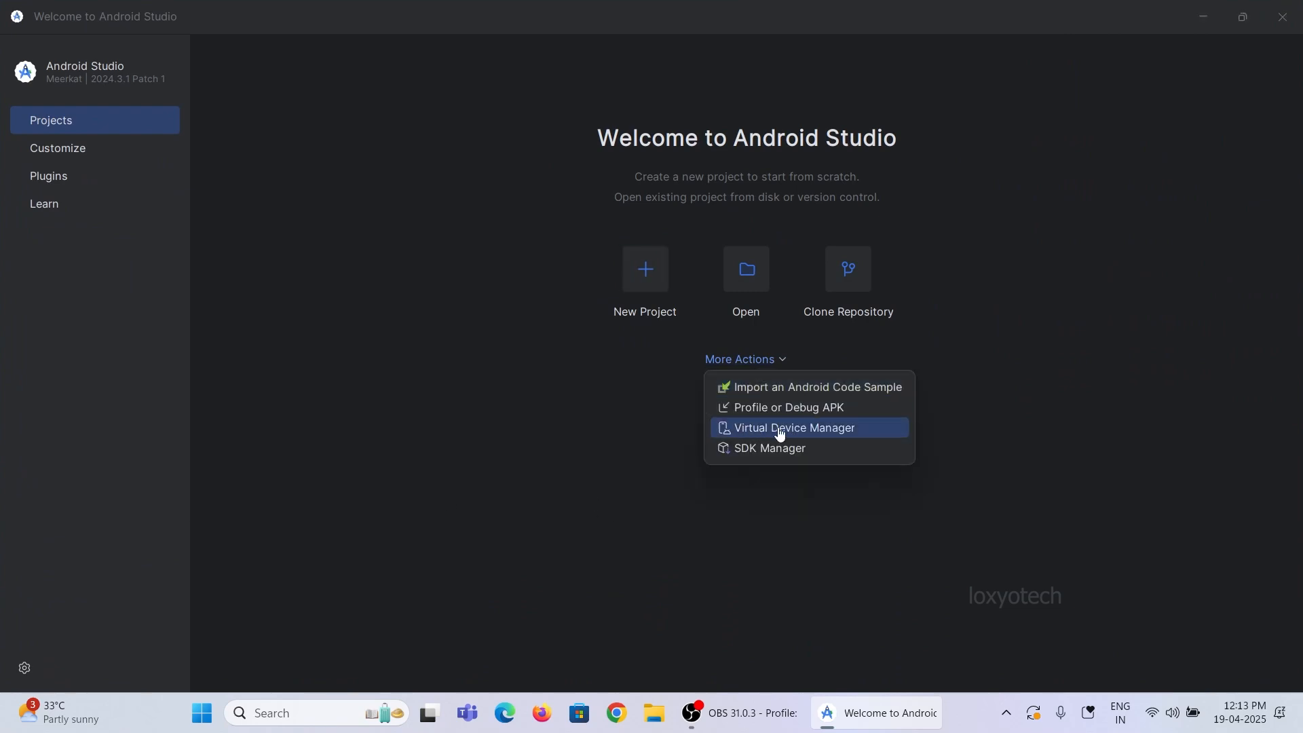
Step: View the Device Manager list showing Medium Phone API 36 and start adding another virtual device
{"action": "left_click", "coordinate": [794, 427]}
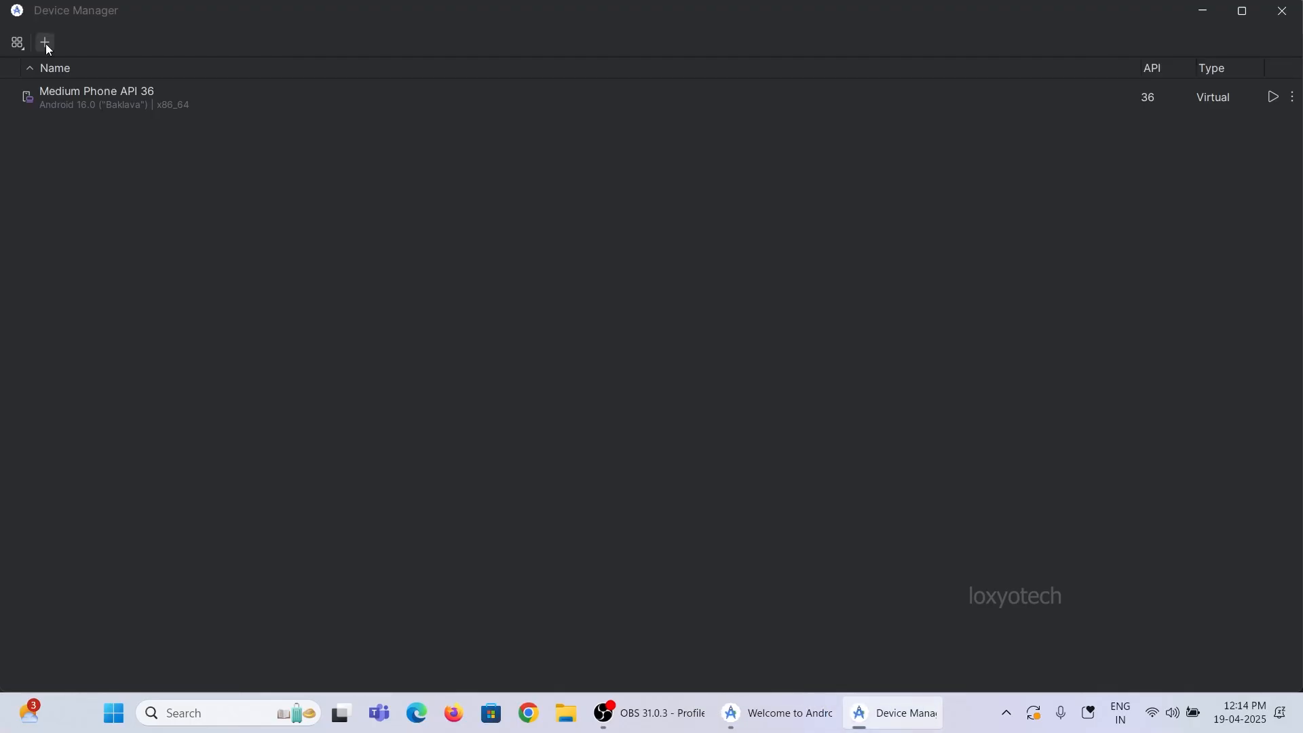
{"action": "left_click", "coordinate": [44, 43]}
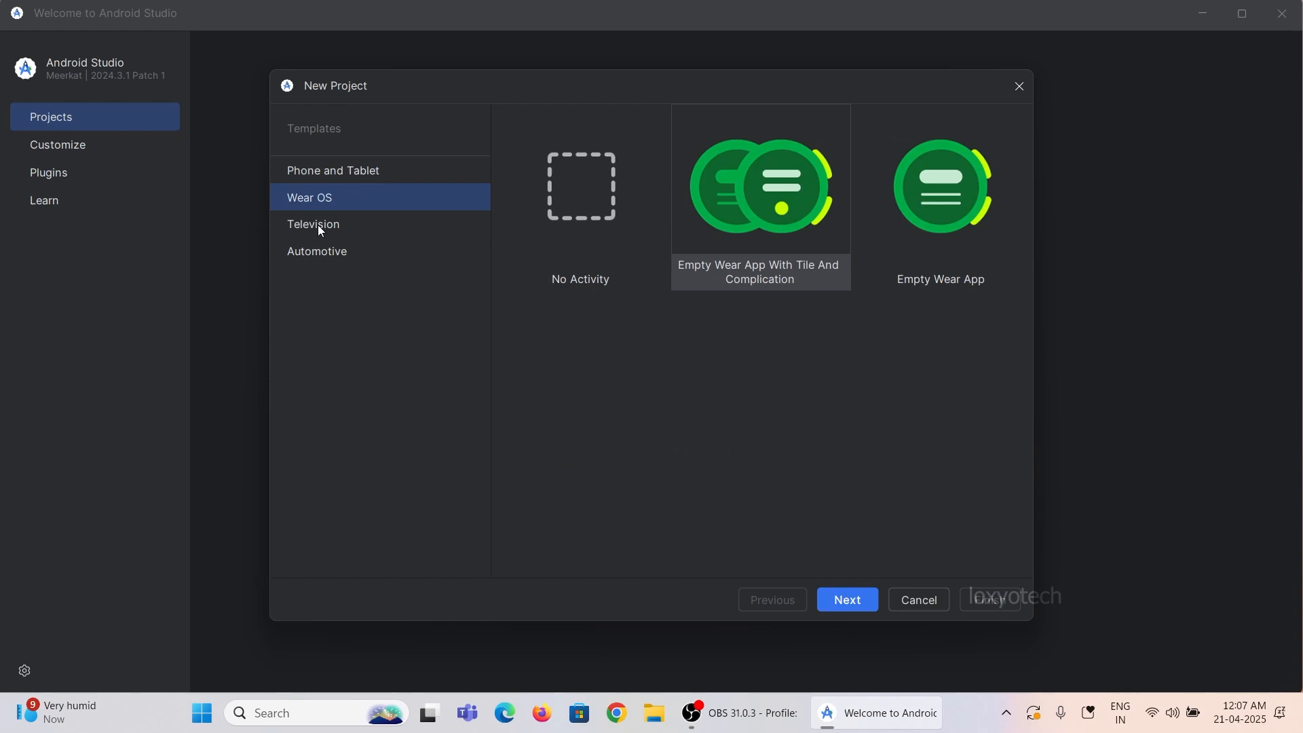
Step: Pick the Phone and Tablet Basic Views Activity template and create 'My Application' with default Kotlin settings
{"action": "left_click", "coordinate": [332, 171]}
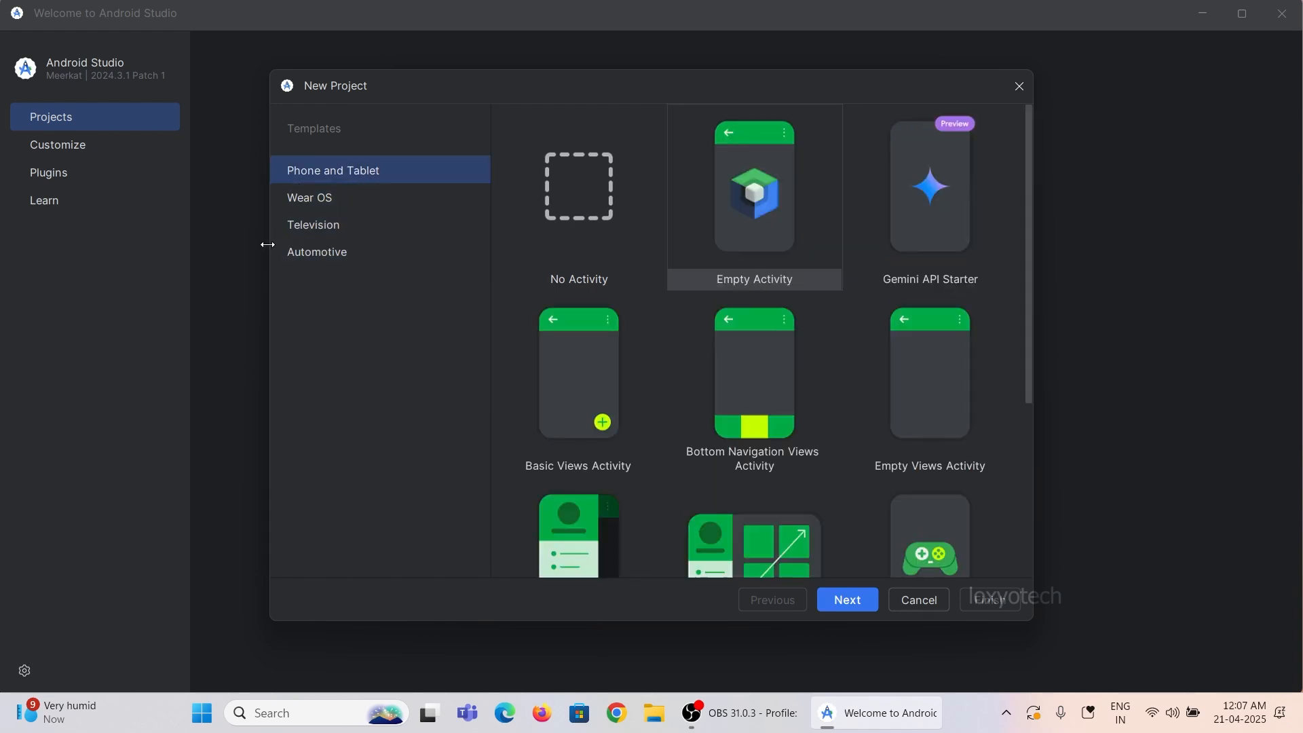
{"action": "scroll", "scroll_direction": "down", "scroll_amount": 3}
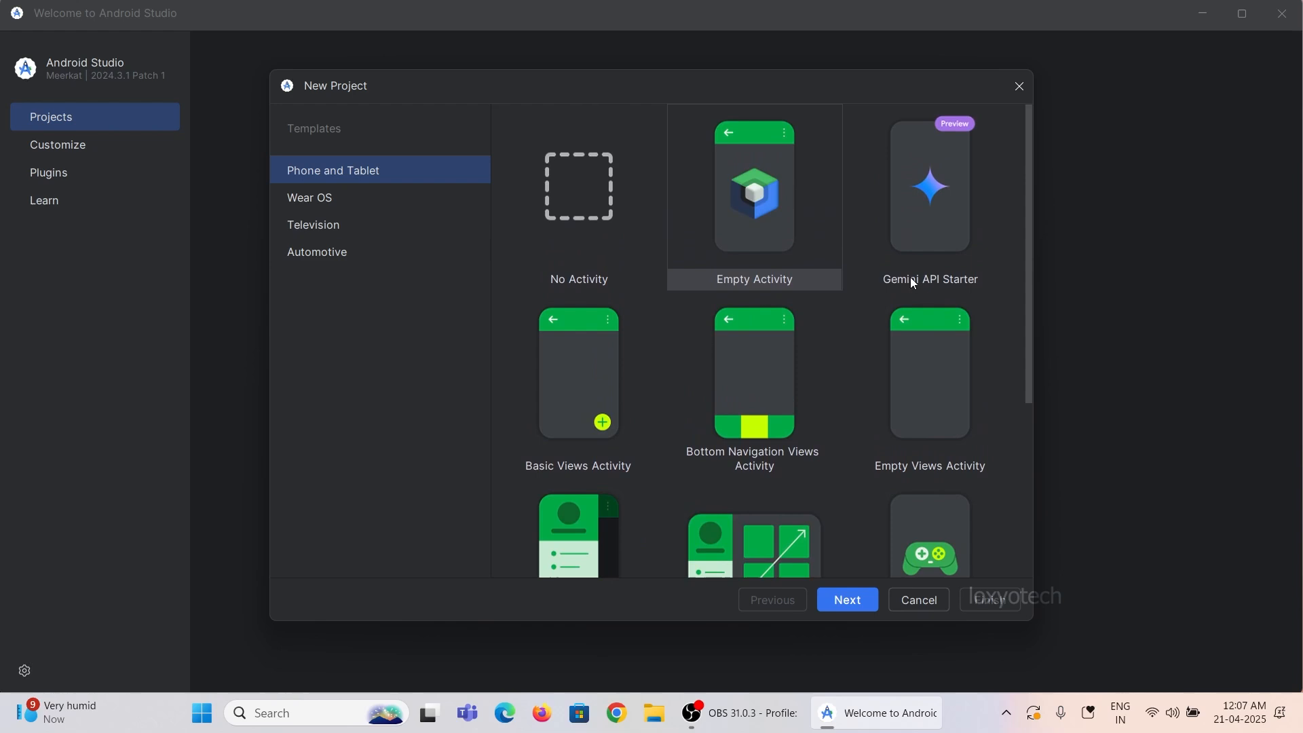
{"action": "left_click", "coordinate": [845, 599]}
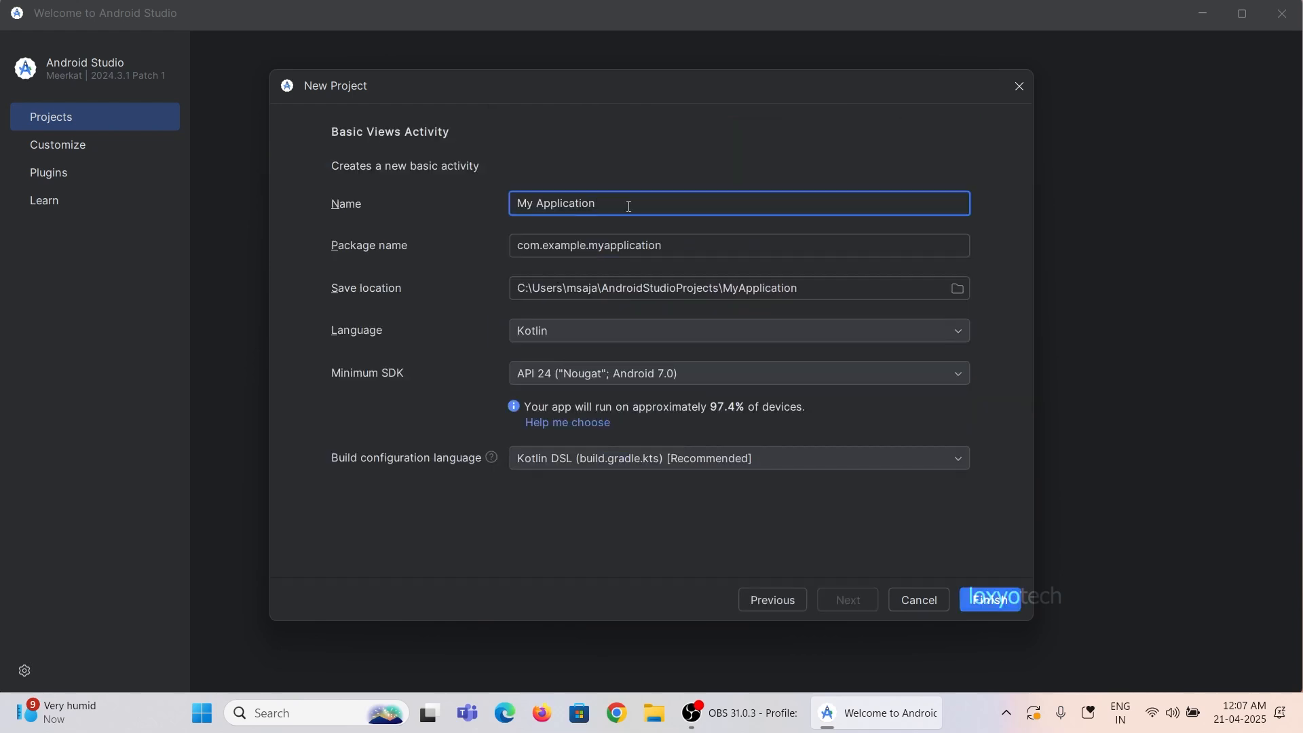
{"action": "mouse_move", "coordinate": [439, 398]}
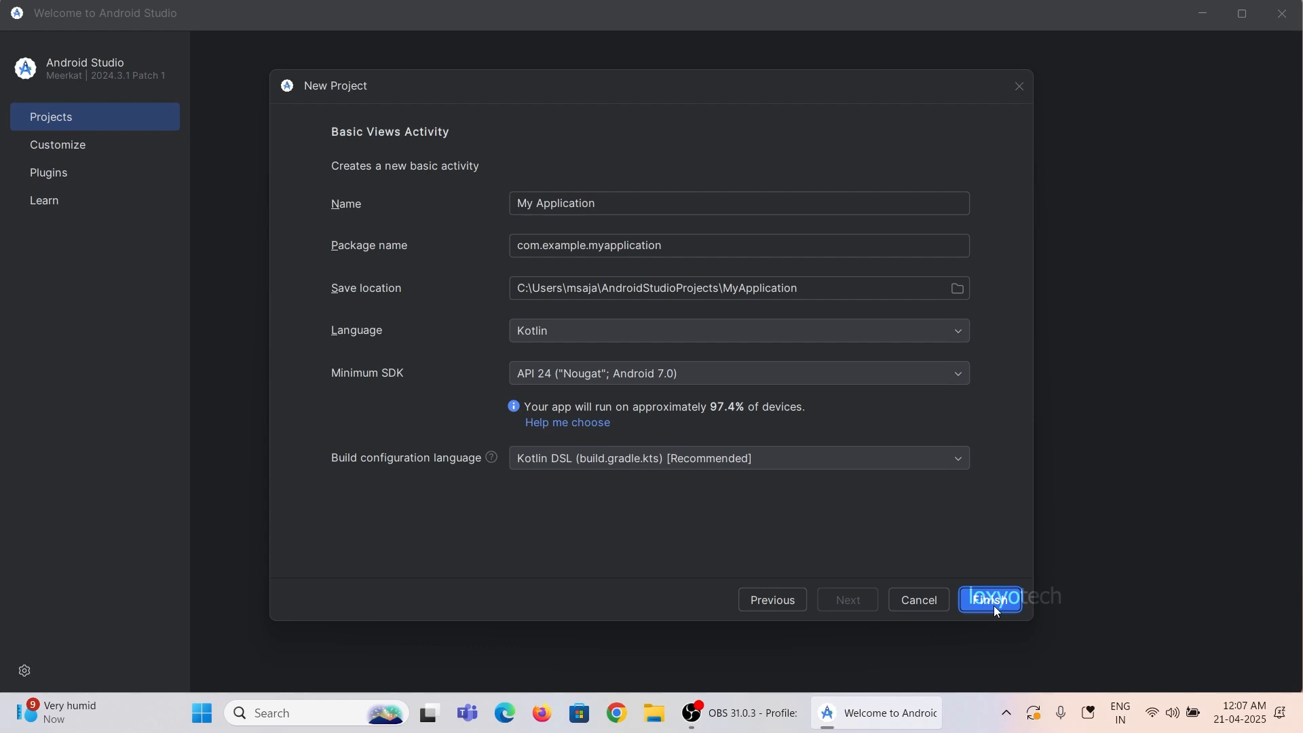
{"action": "left_click", "coordinate": [989, 598]}
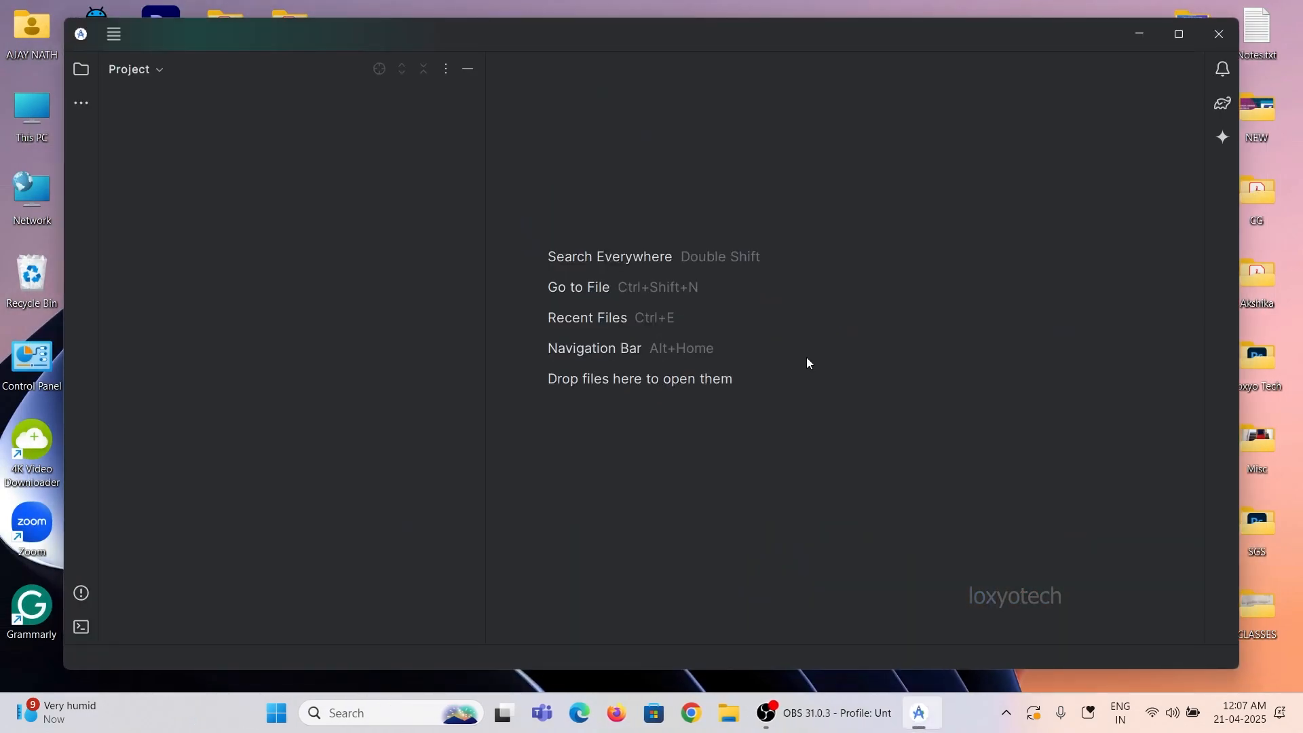